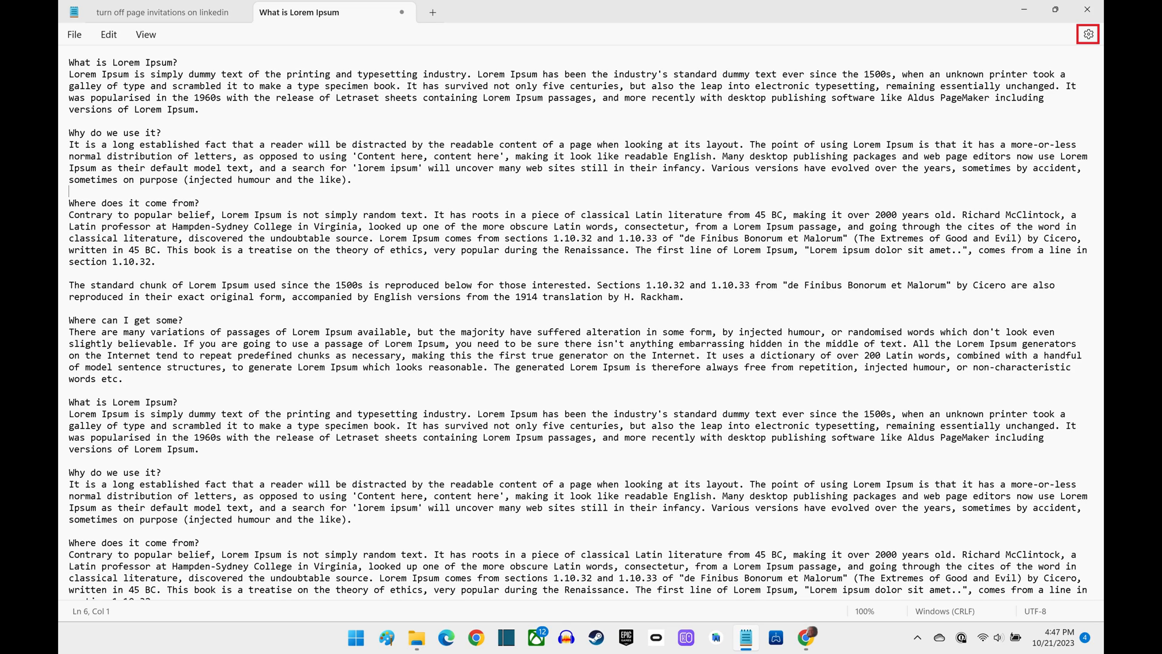
- Open Notepad's Settings page from the gear icon
click(1087, 34)
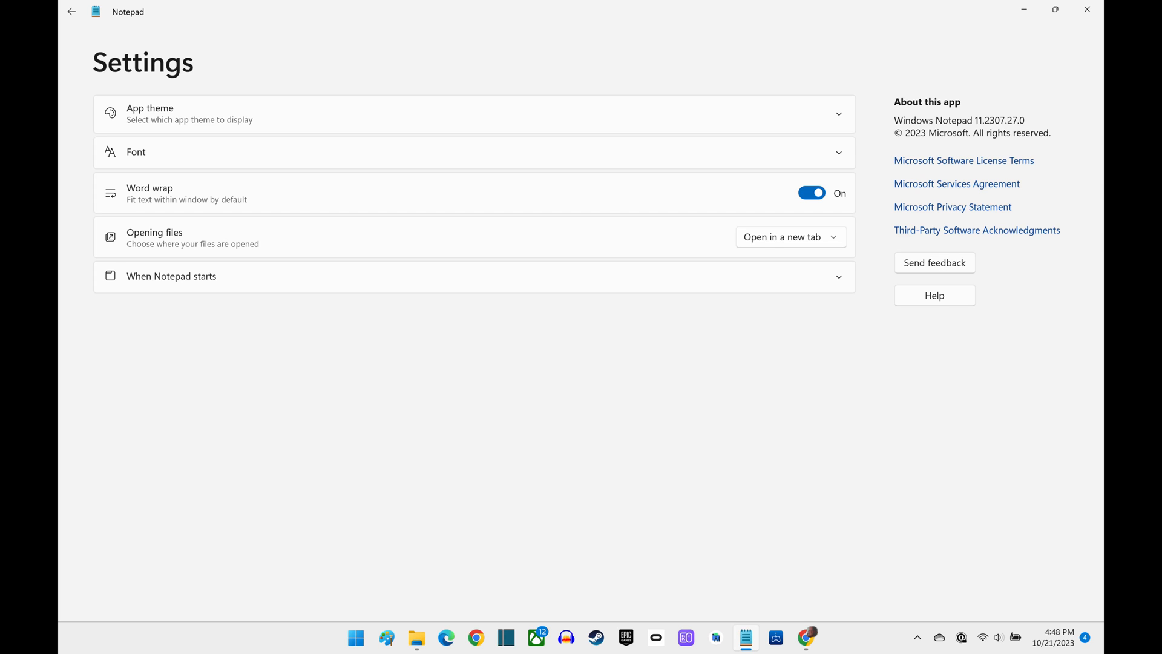
mouse_move(474, 276)
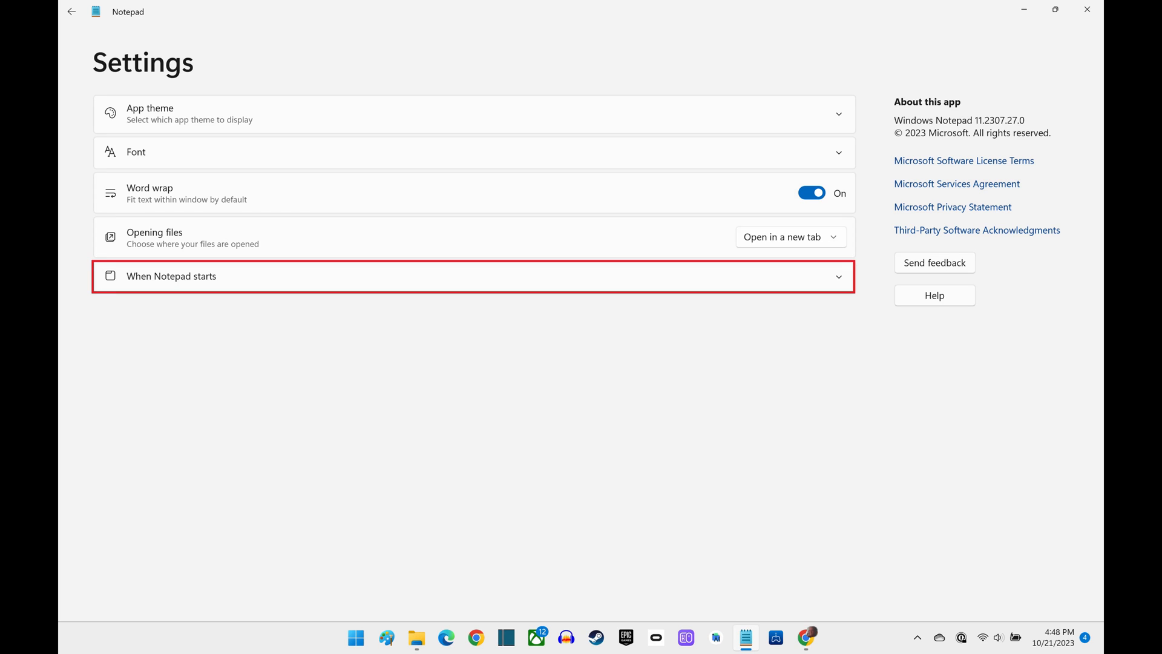
- Set 'When Notepad starts' to 'Open a new window'
click(475, 276)
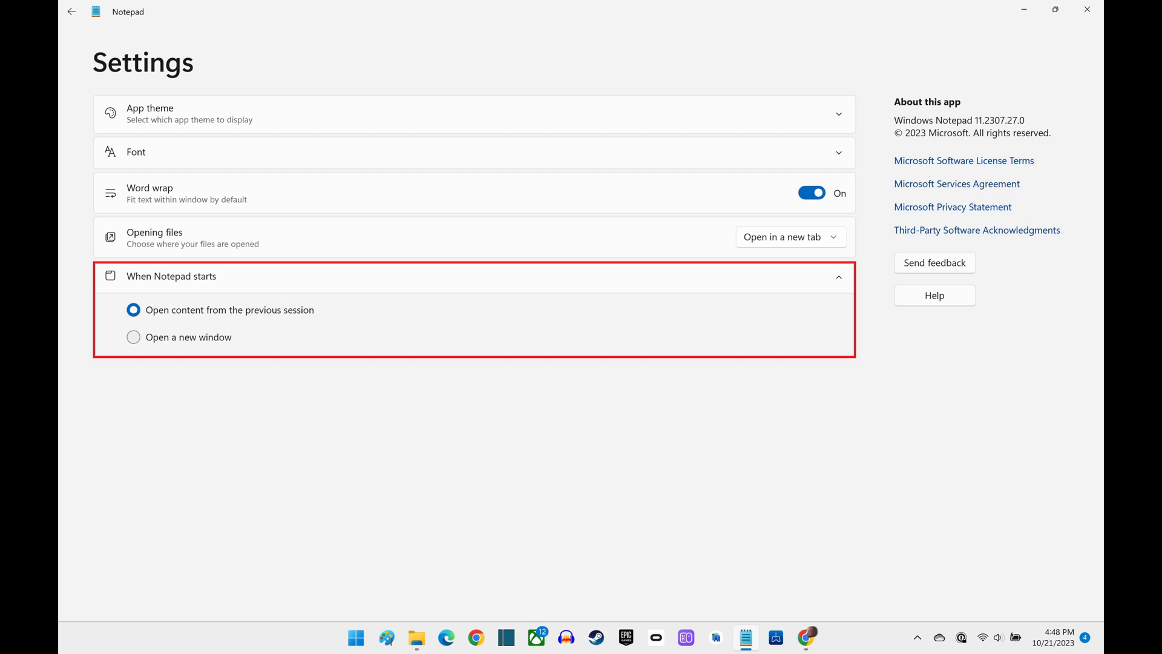
click(133, 336)
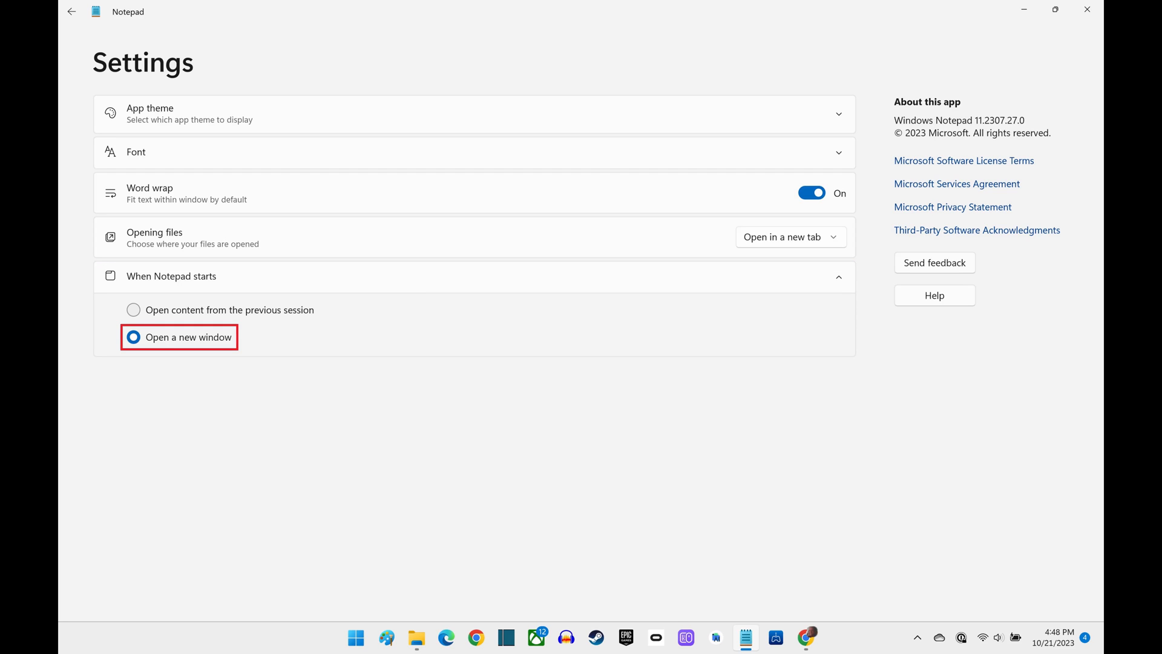